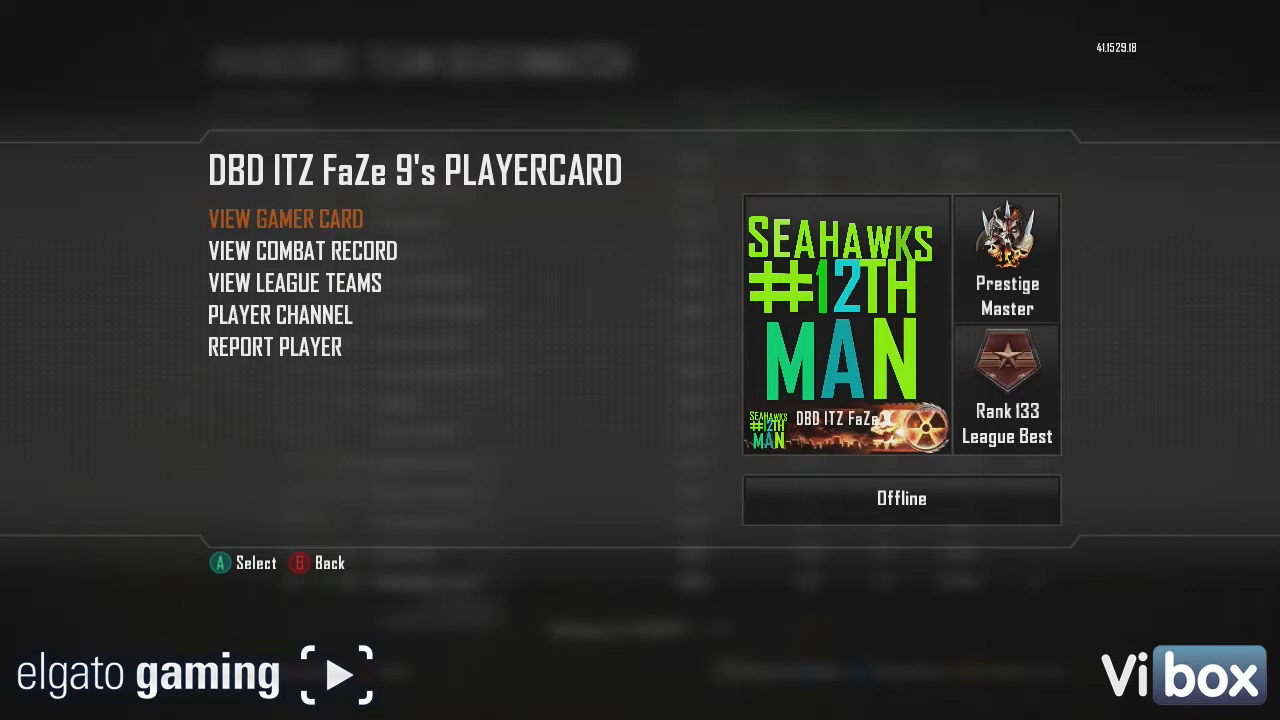
Browse the player's combat record through the summary stats and medals, then return to the player card.
left_click(302, 252)
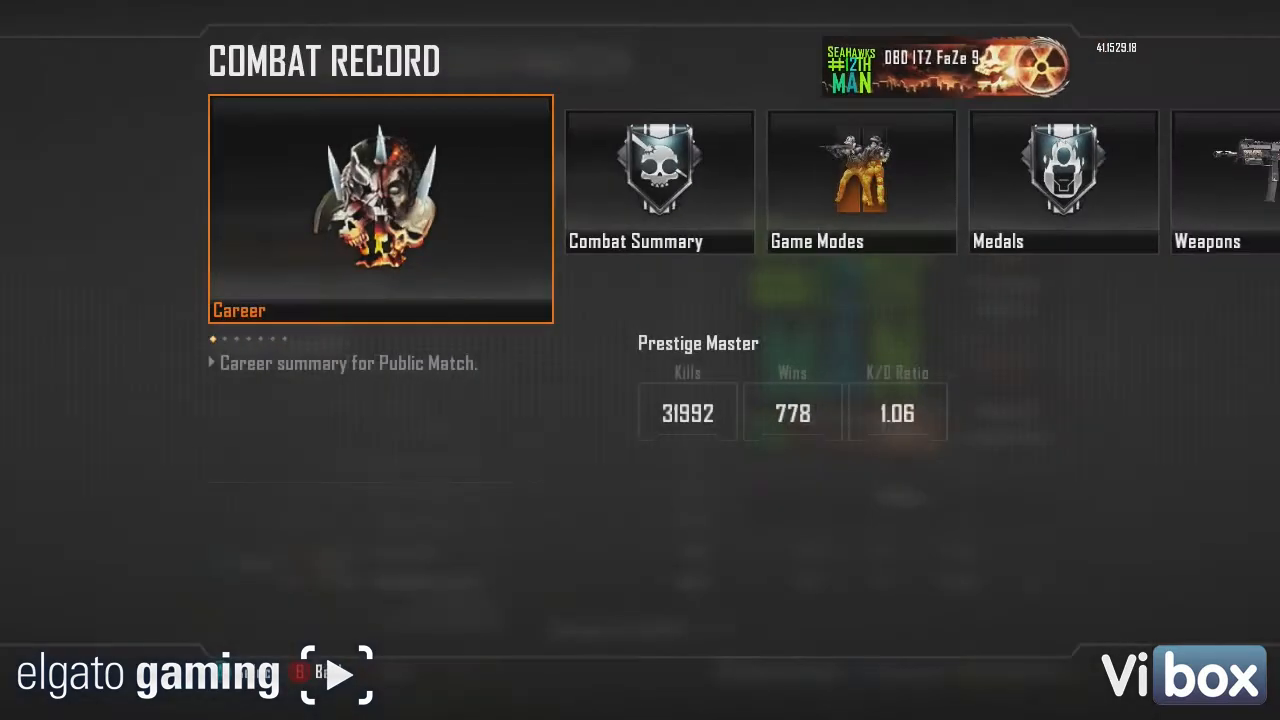
left_click(380, 208)
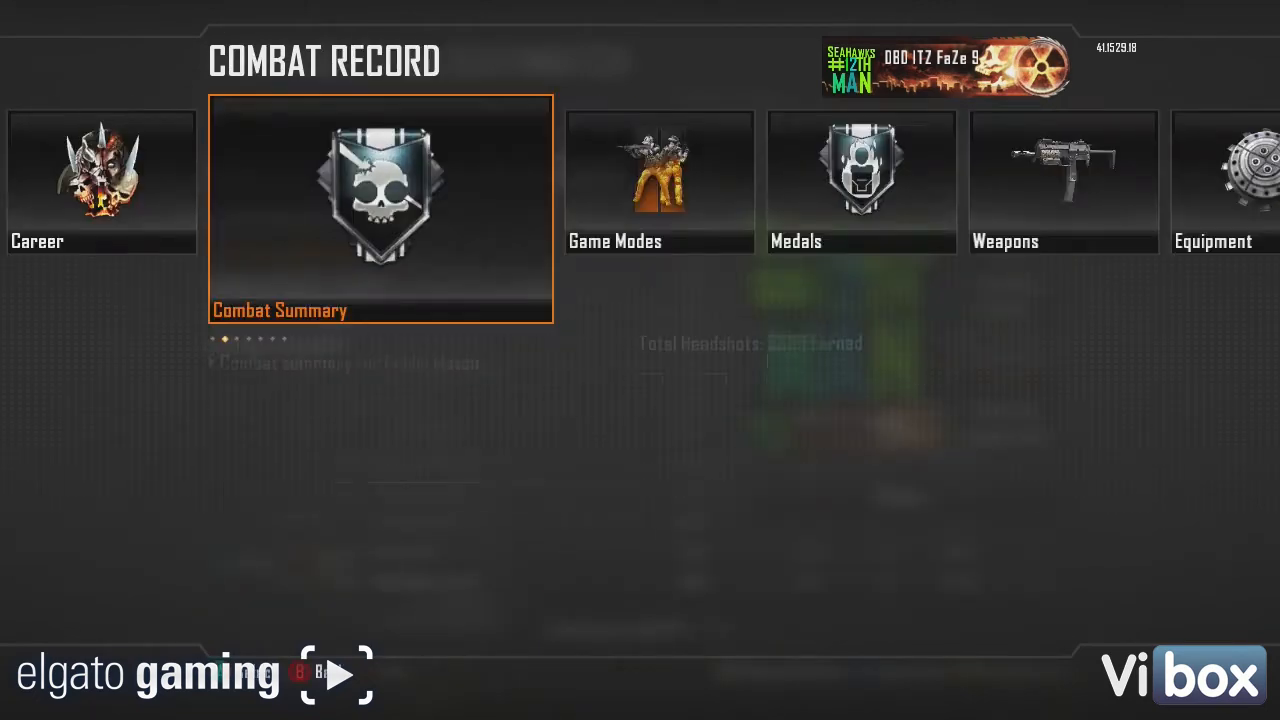
left_click(660, 180)
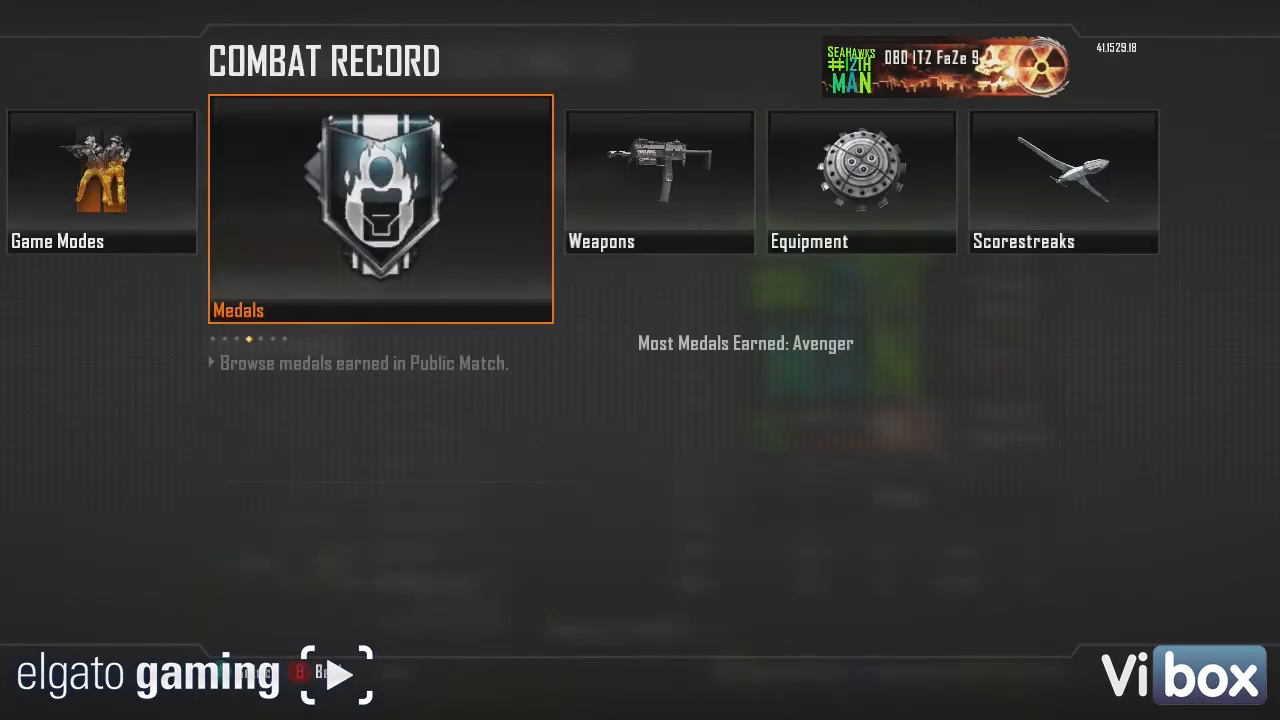
left_click(660, 180)
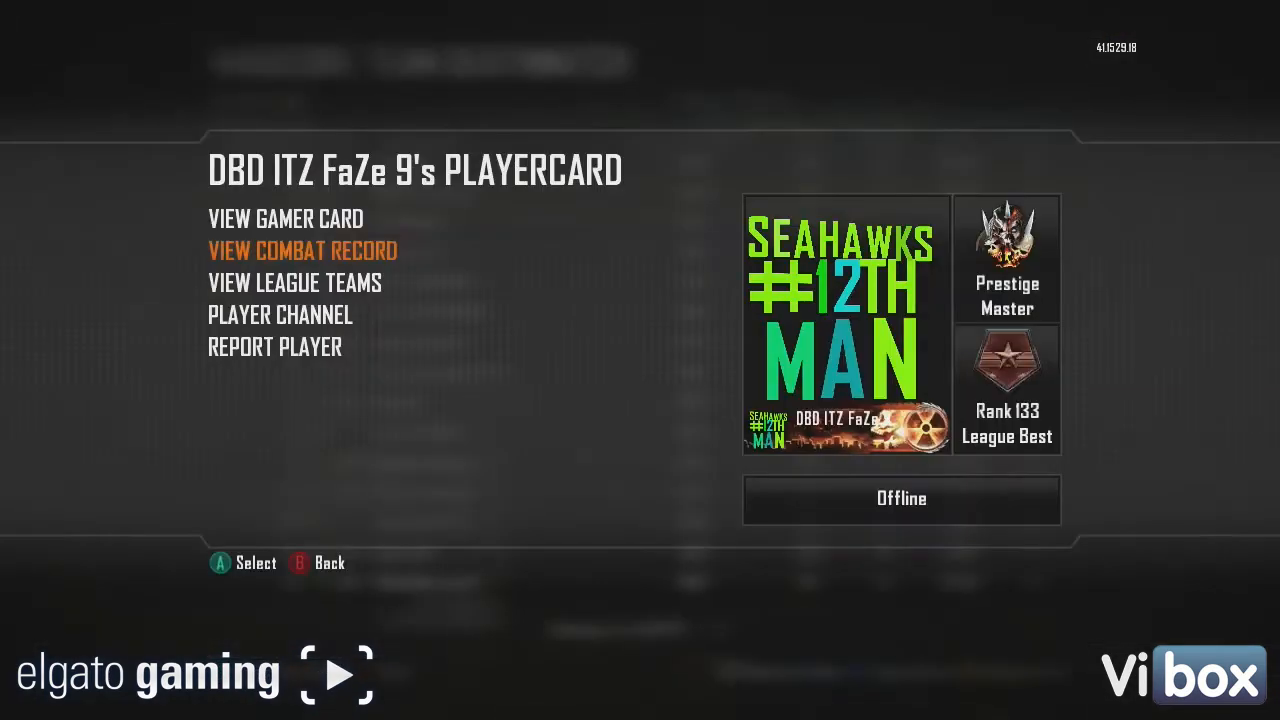
Open the player's channel and page right through recent films to the Team Deathmatch on Slums.
left_click(276, 348)
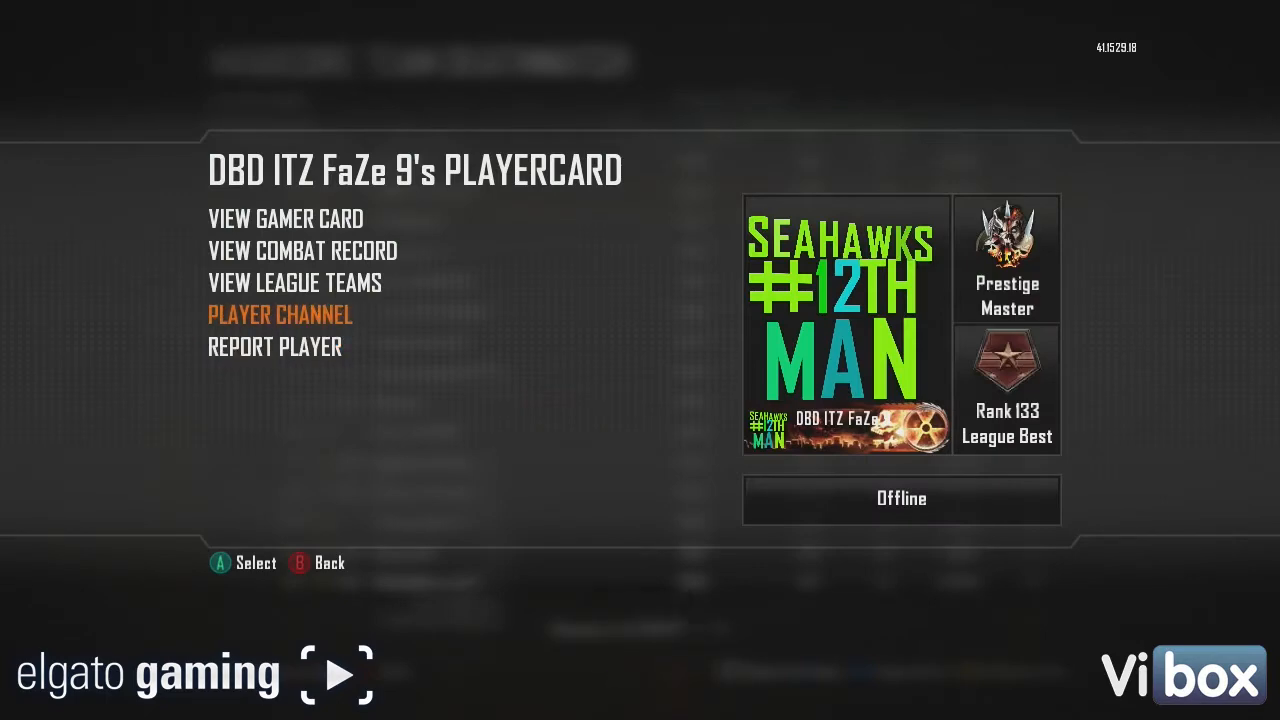
left_click(280, 314)
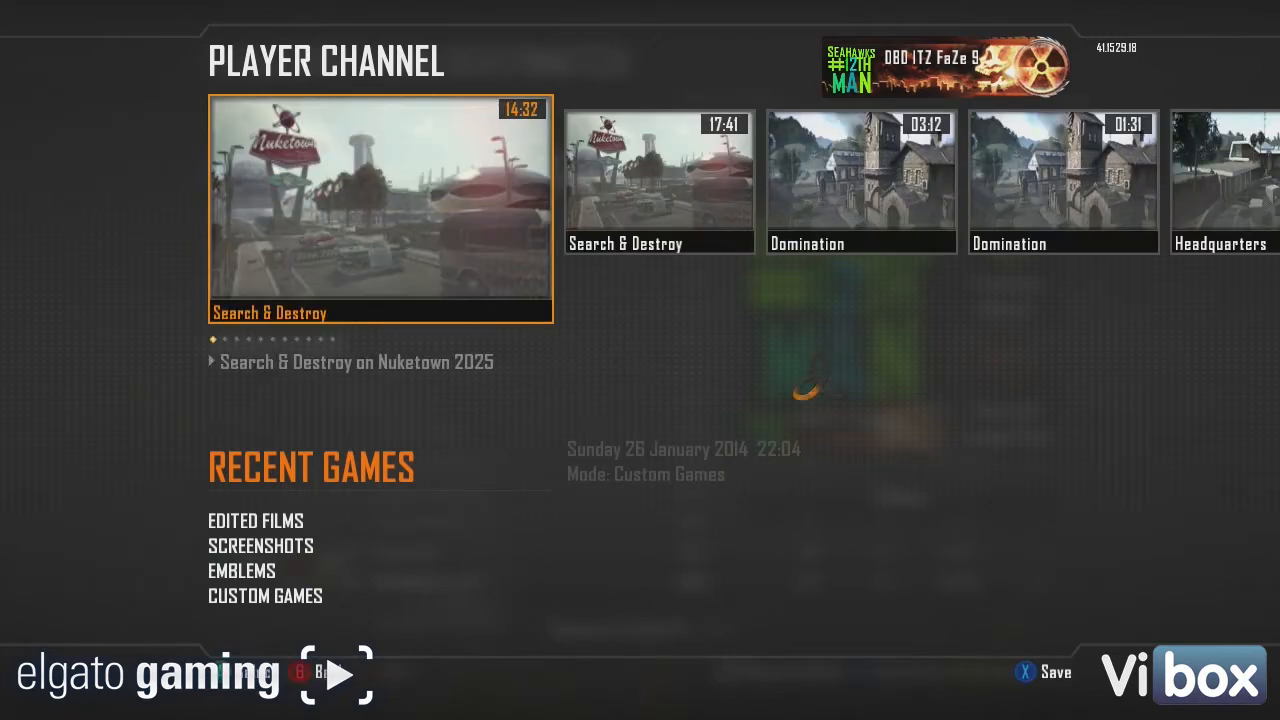
scroll("right", 3)
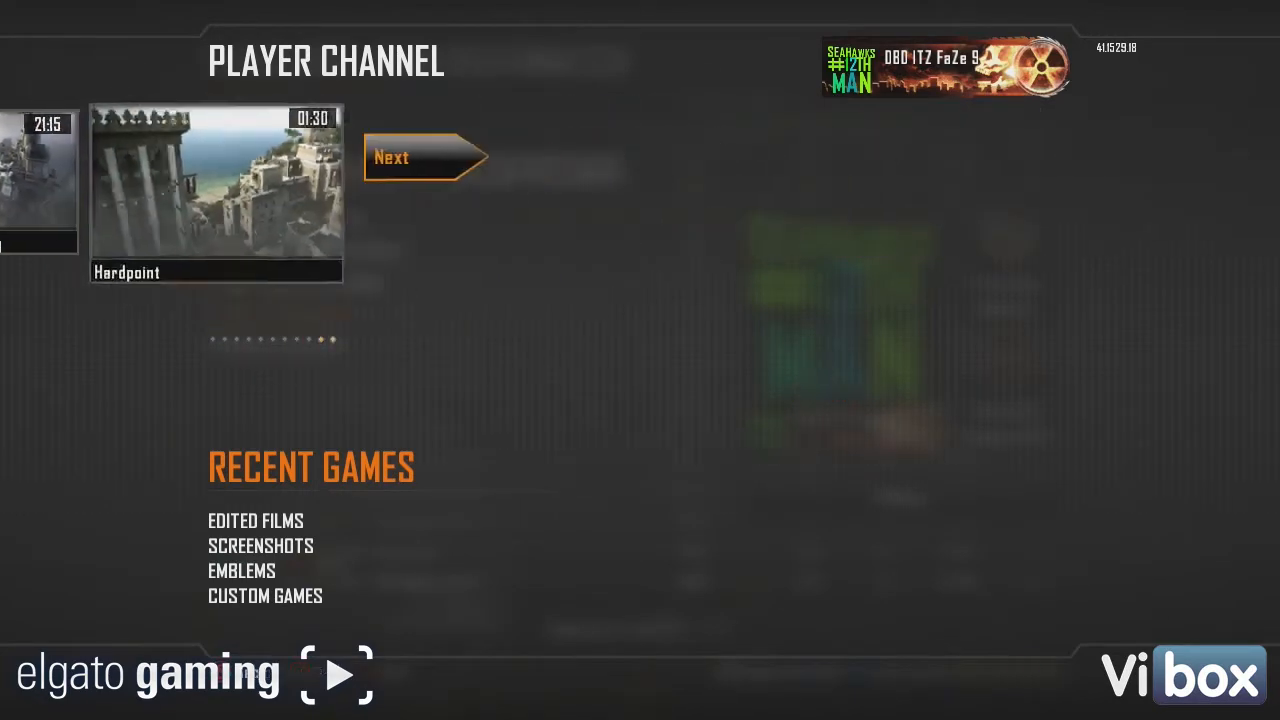
left_click(424, 158)
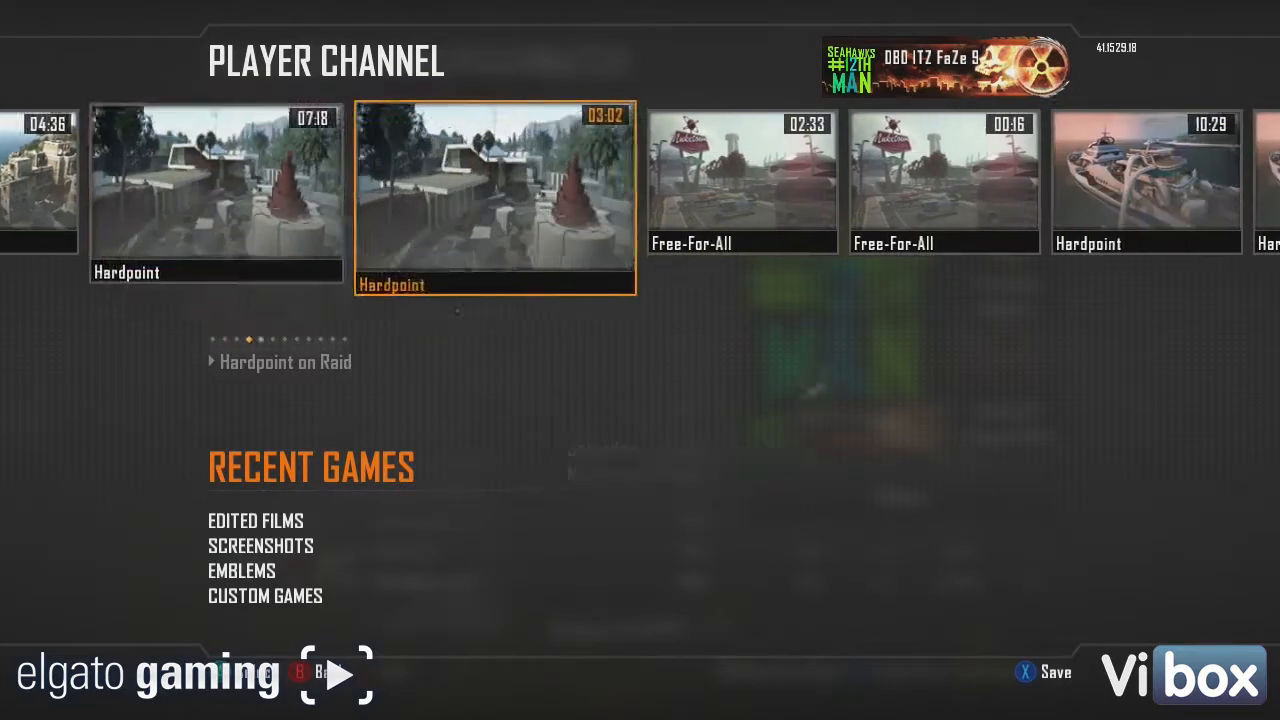
scroll("right", 3)
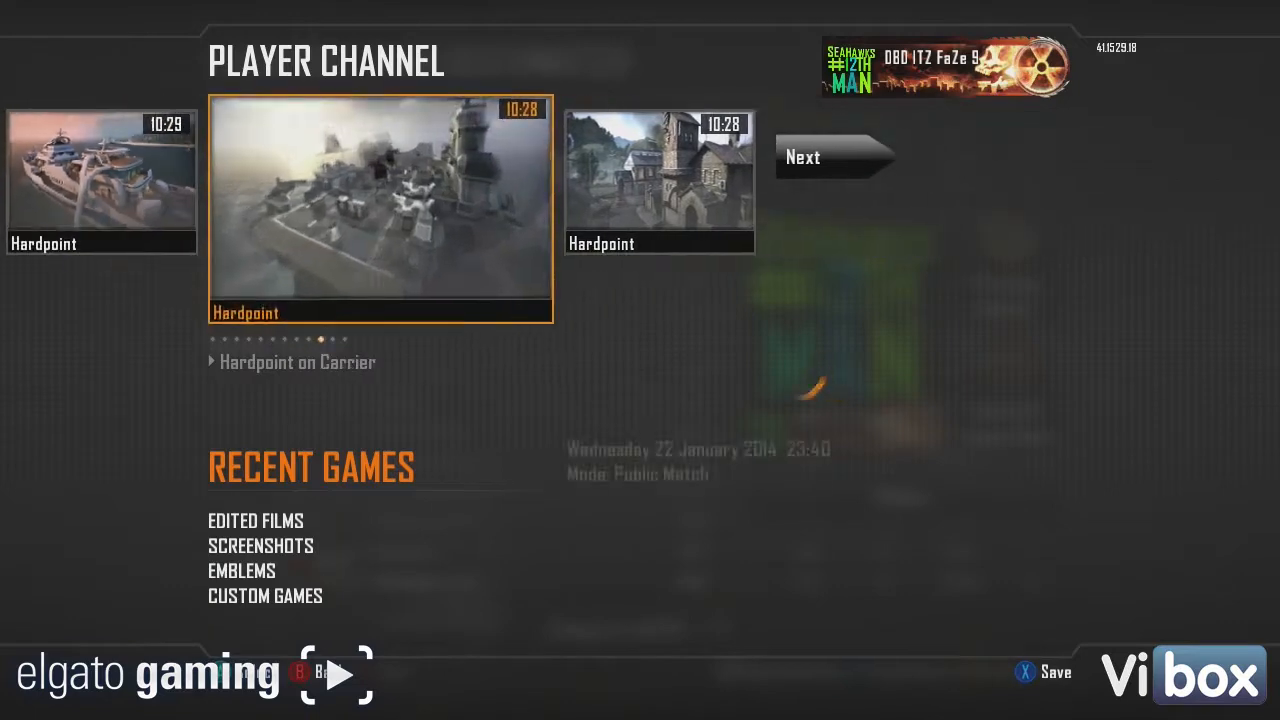
left_click(836, 156)
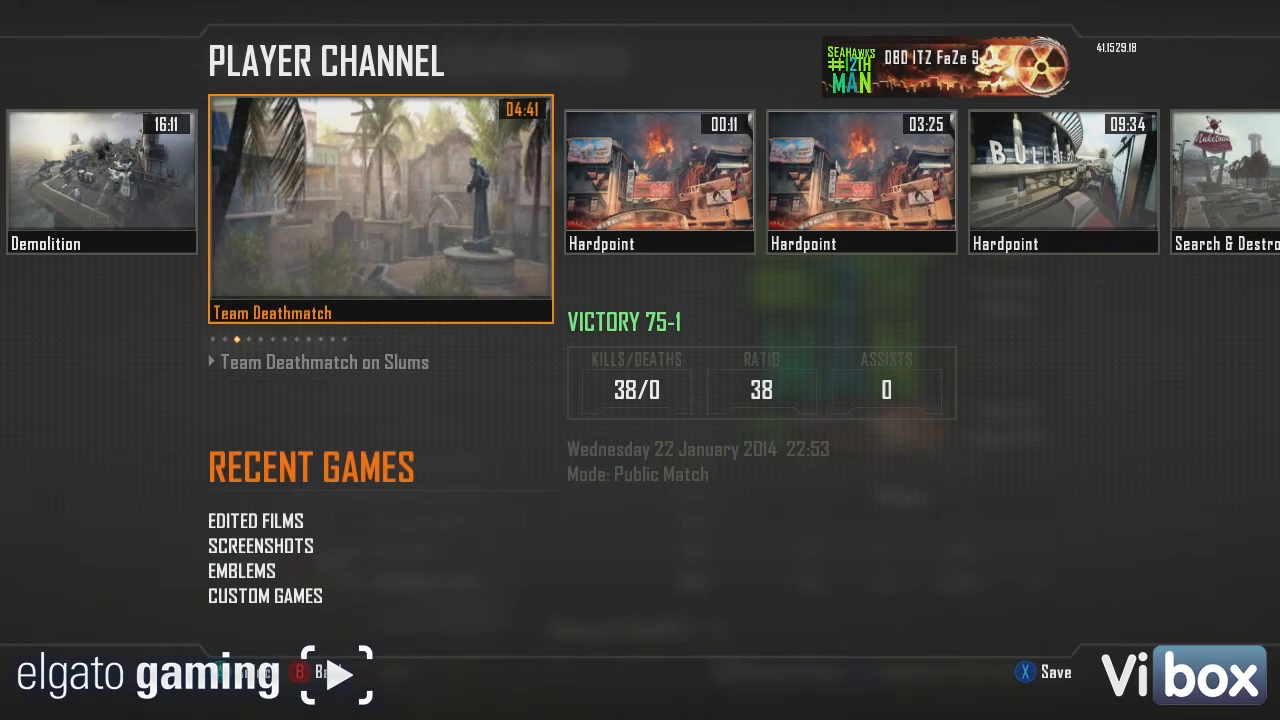
Launch the Team Deathmatch on Slums film in Theater's Film Editor and let it play.
left_click(380, 204)
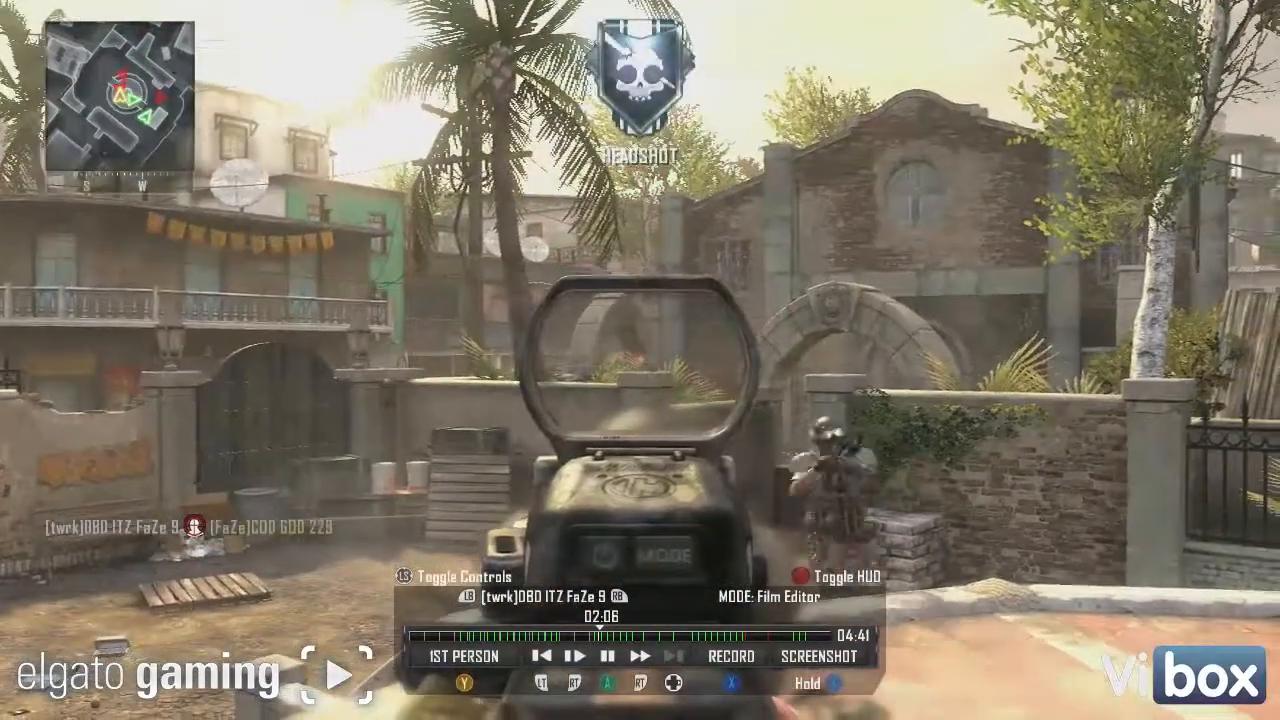
Keep the Slums film playing via the timeline controls until about 3:50 of 4:41.
left_click(604, 656)
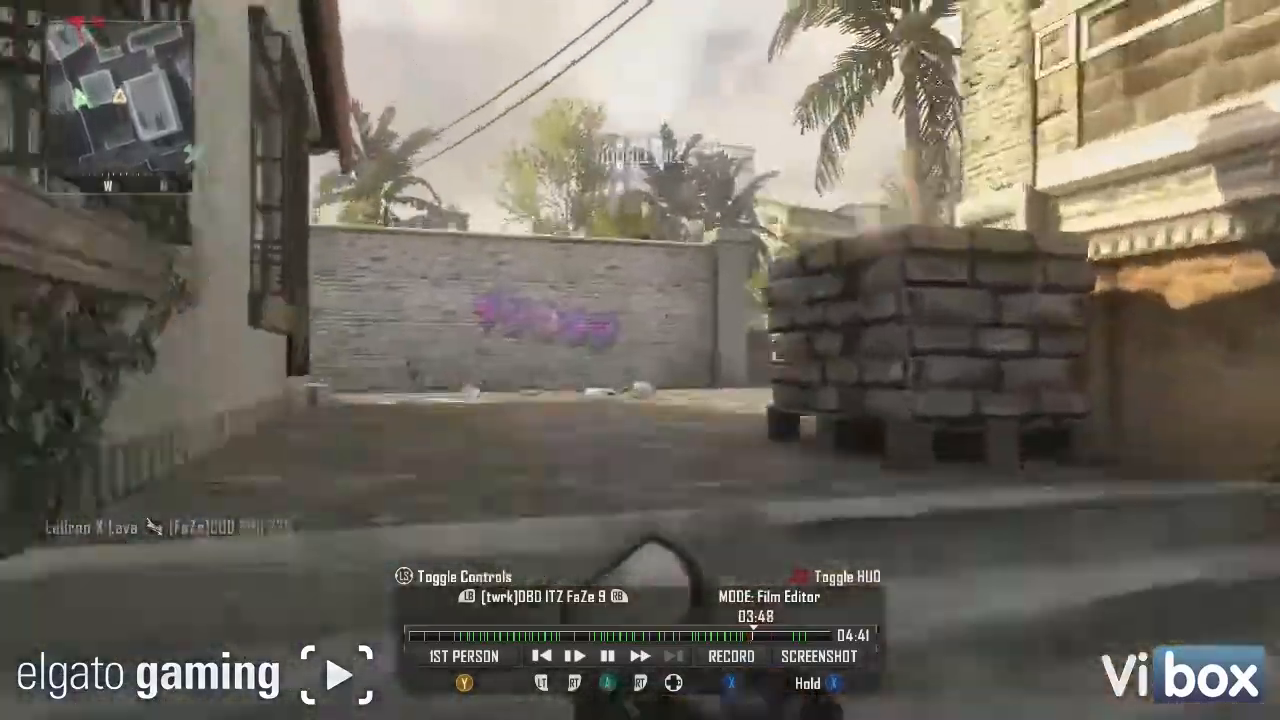
left_click(578, 656)
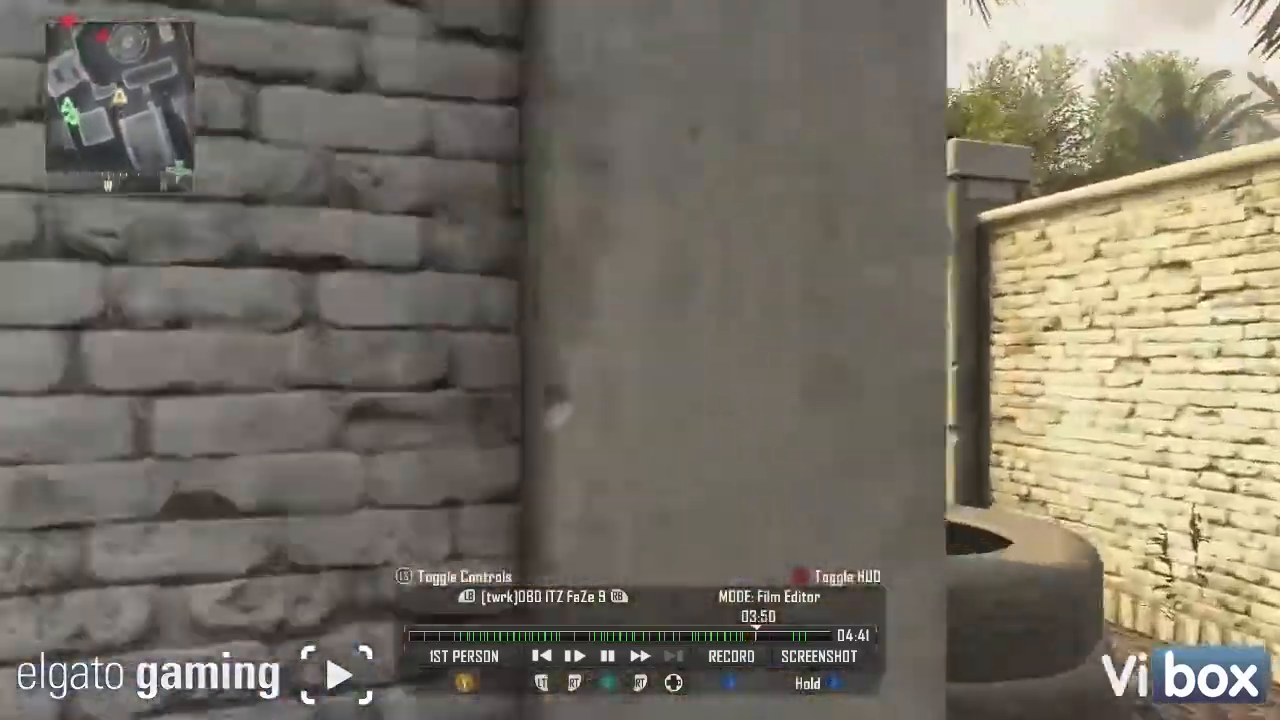